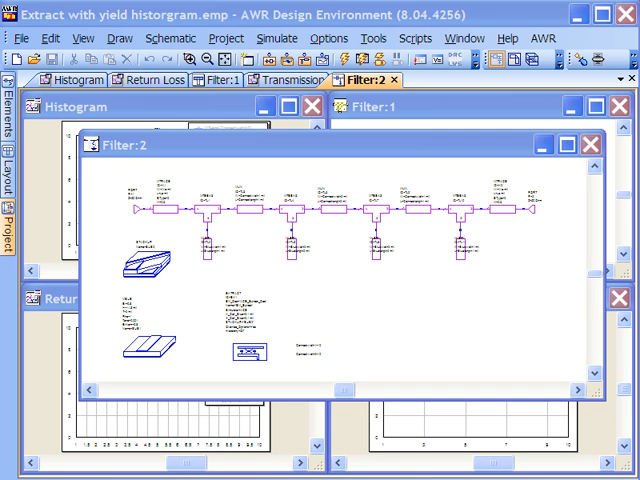
{"action": "mouse_move", "coordinate": [486, 208]}
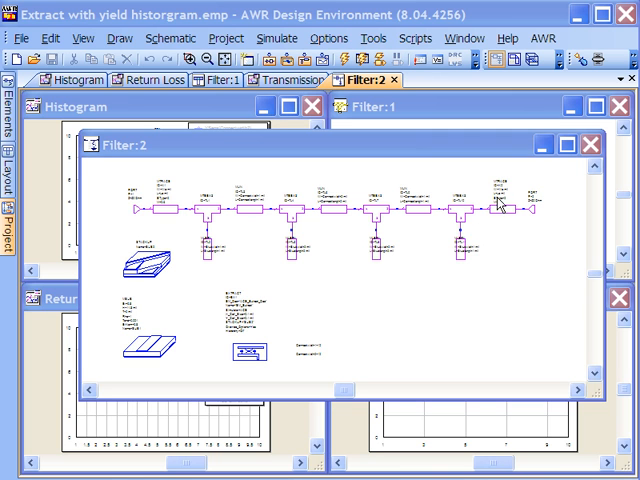
{"action": "mouse_move", "coordinate": [414, 268]}
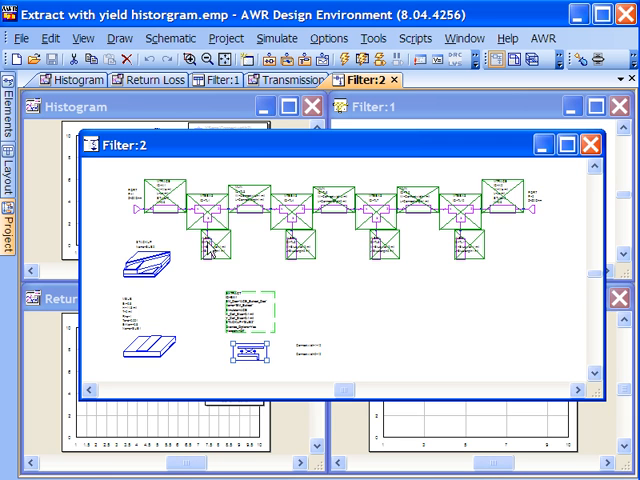
{"action": "mouse_move", "coordinate": [478, 296]}
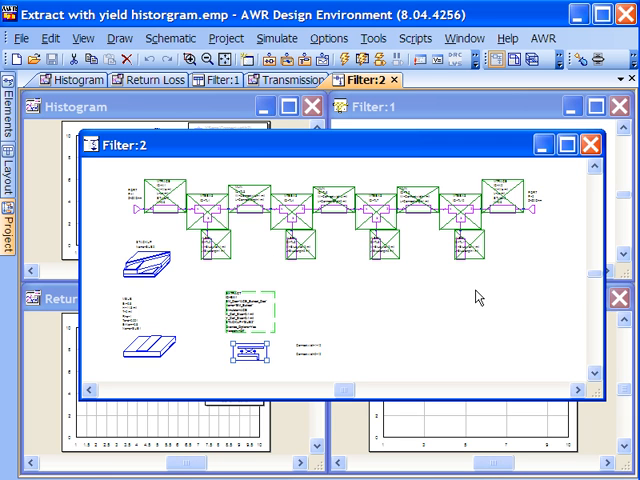
{"action": "mouse_move", "coordinate": [292, 308]}
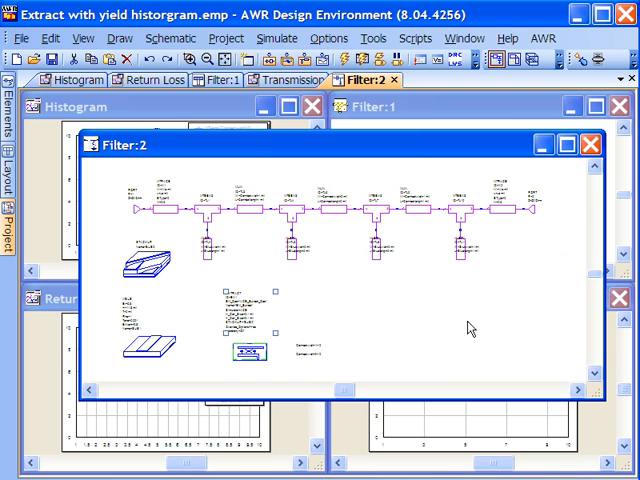
{"action": "mouse_move", "coordinate": [590, 144]}
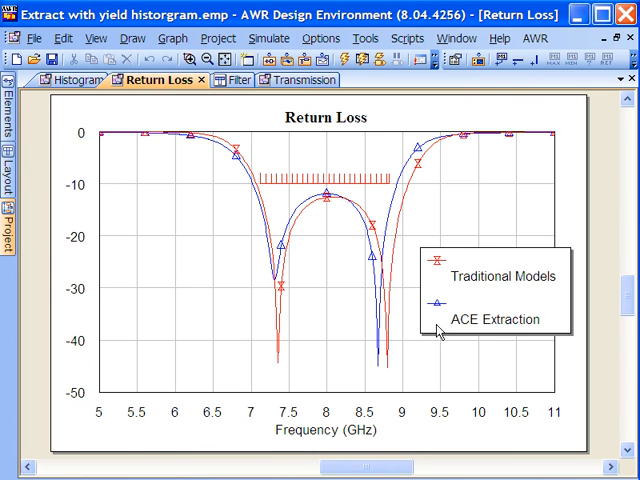
{"action": "mouse_move", "coordinate": [320, 204]}
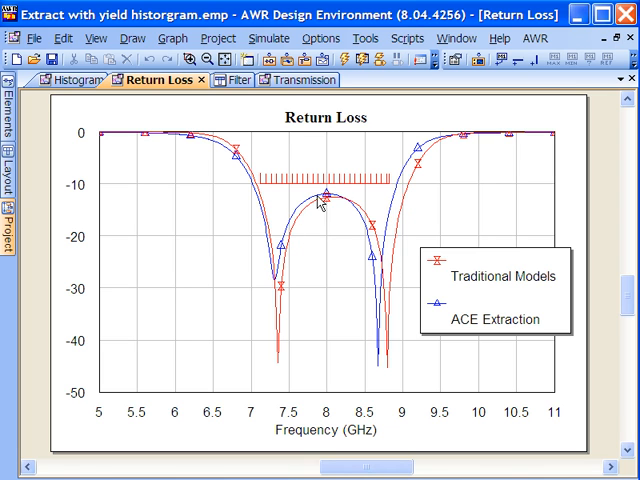
{"action": "mouse_move", "coordinate": [316, 308]}
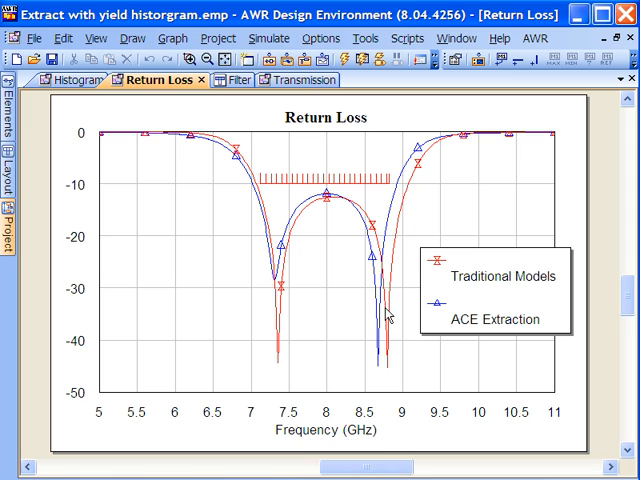
{"action": "mouse_move", "coordinate": [312, 216]}
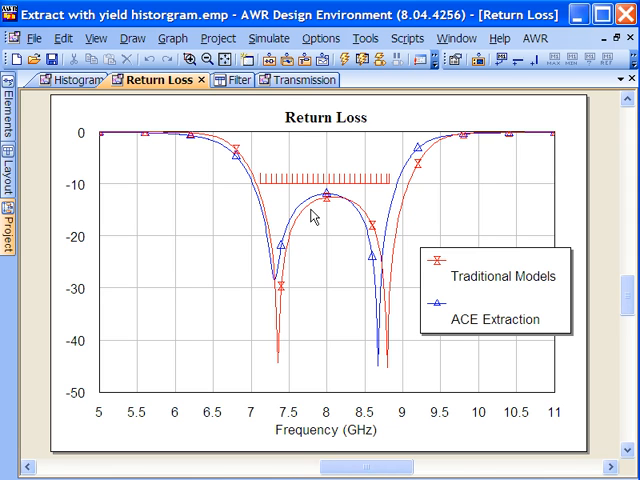
{"action": "mouse_move", "coordinate": [312, 218]}
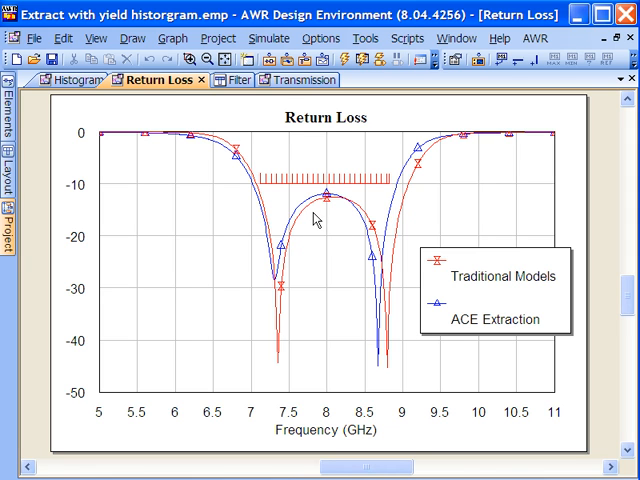
{"action": "mouse_move", "coordinate": [360, 252]}
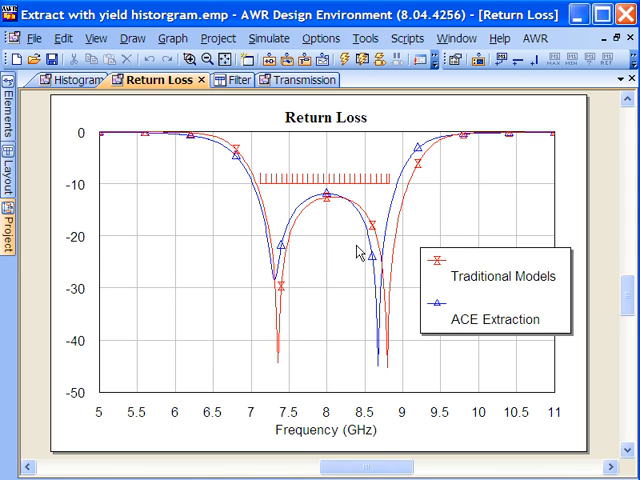
{"action": "mouse_move", "coordinate": [590, 112]}
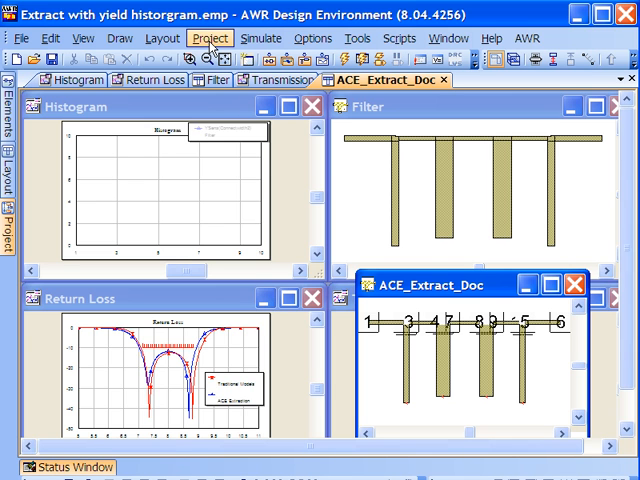
- Start a yield analysis with Maximum Iterations set to 200 and let it run
{"action": "left_click", "coordinate": [258, 38]}
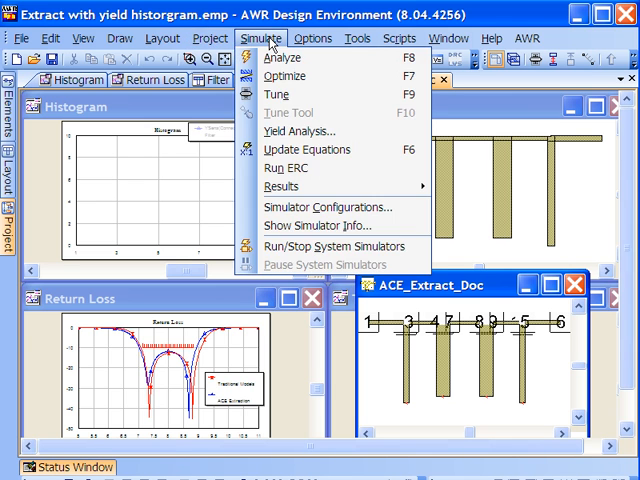
{"action": "left_click", "coordinate": [300, 132]}
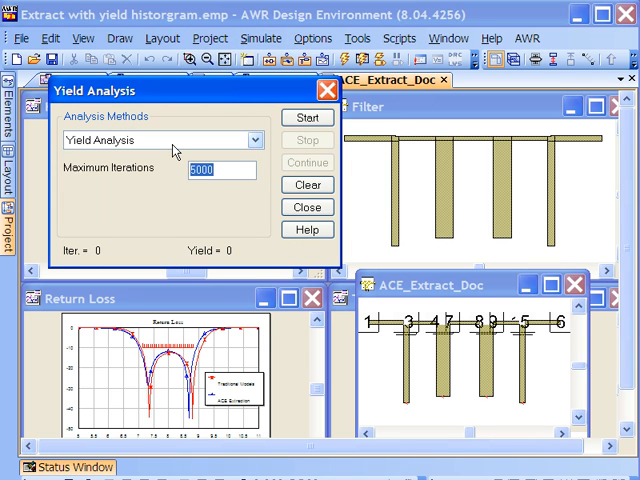
{"action": "type", "text": "200"}
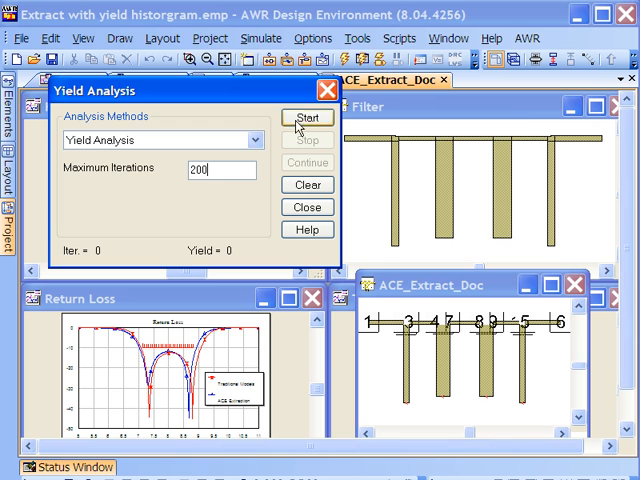
{"action": "left_click", "coordinate": [308, 116]}
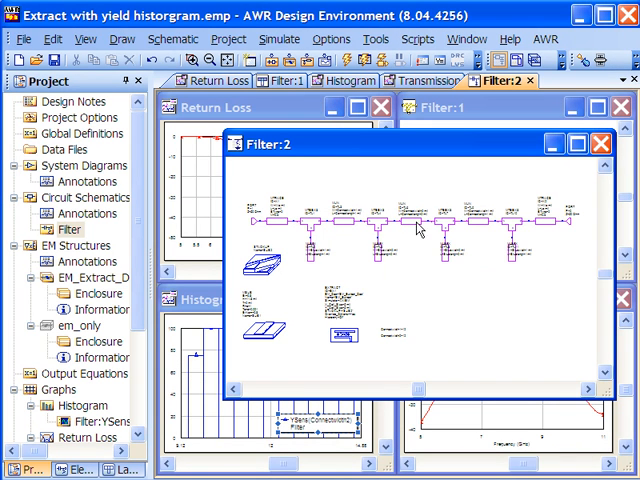
- Tile the Return Loss, Filter, Histogram and Transmission windows side by side
{"action": "right_click", "coordinate": [418, 228]}
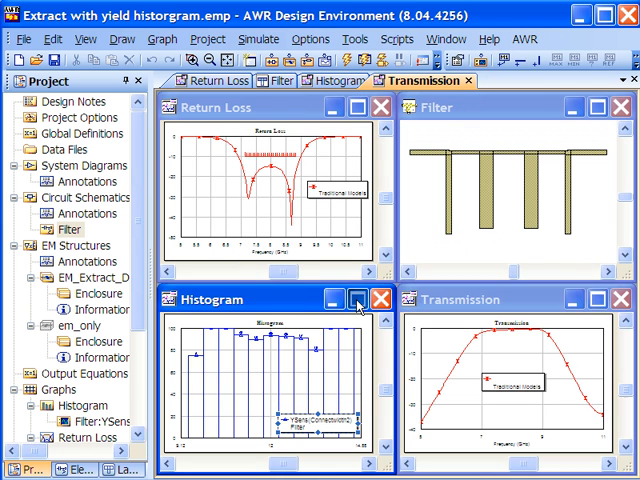
- Maximize the Histogram window to read the YSens yield trace near 90–100
{"action": "left_click", "coordinate": [356, 300]}
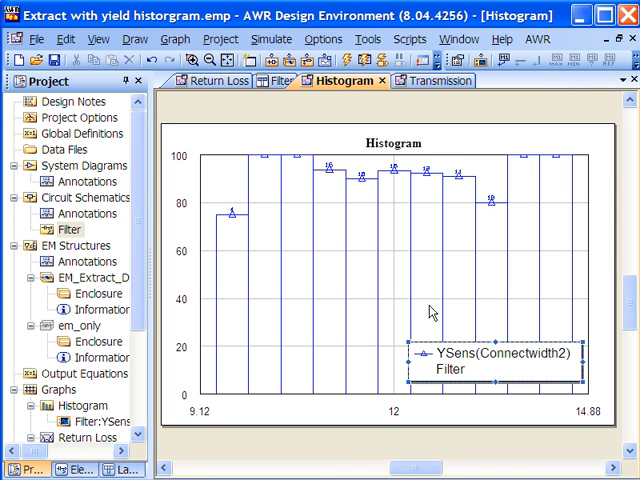
{"action": "mouse_move", "coordinate": [430, 312]}
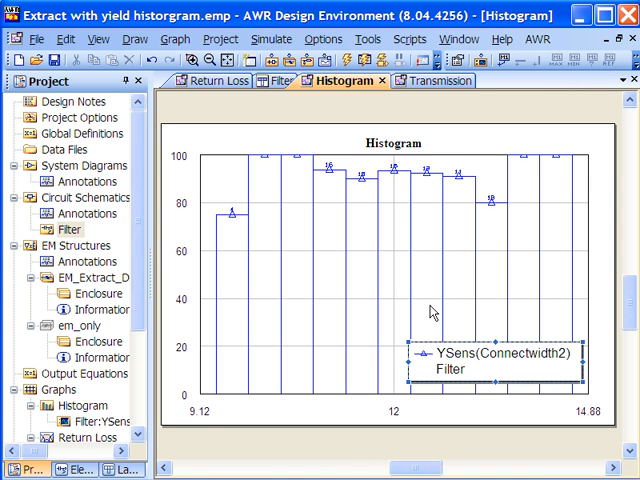